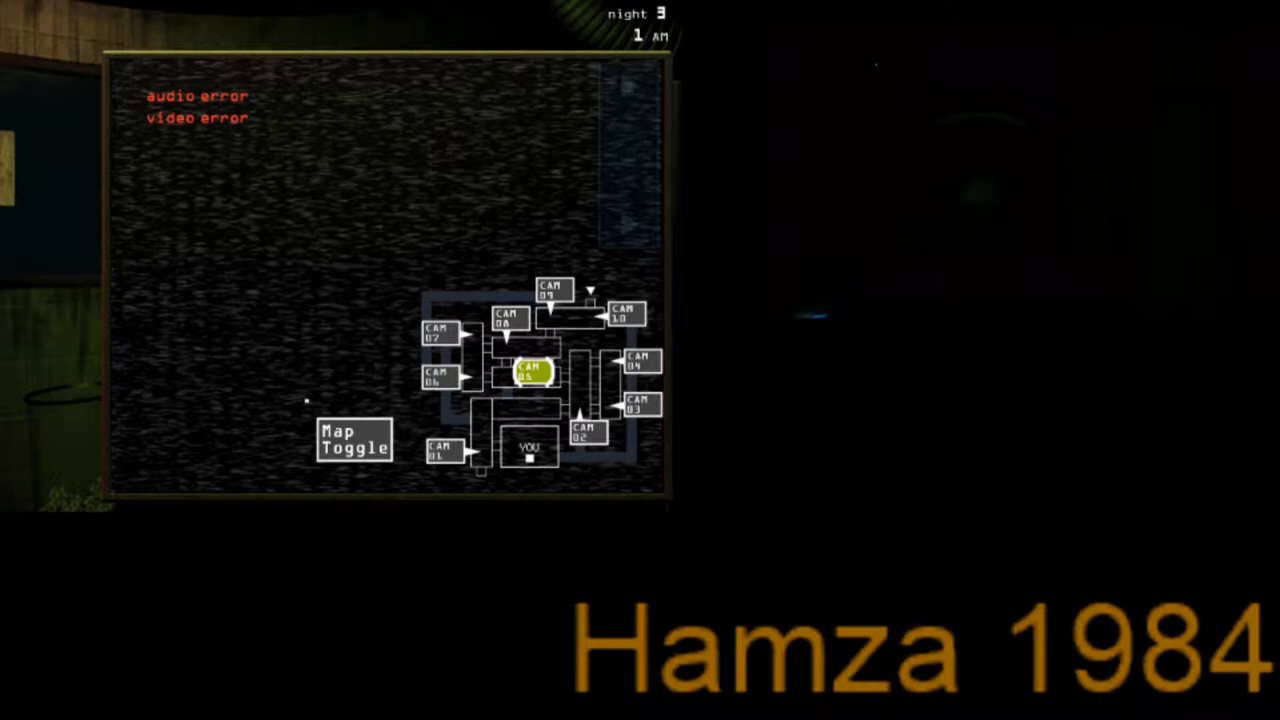
Lower the camera tablet to leave the static-filled feed and view the office at 1 AM
{"action": "left_click", "coordinate": [353, 441]}
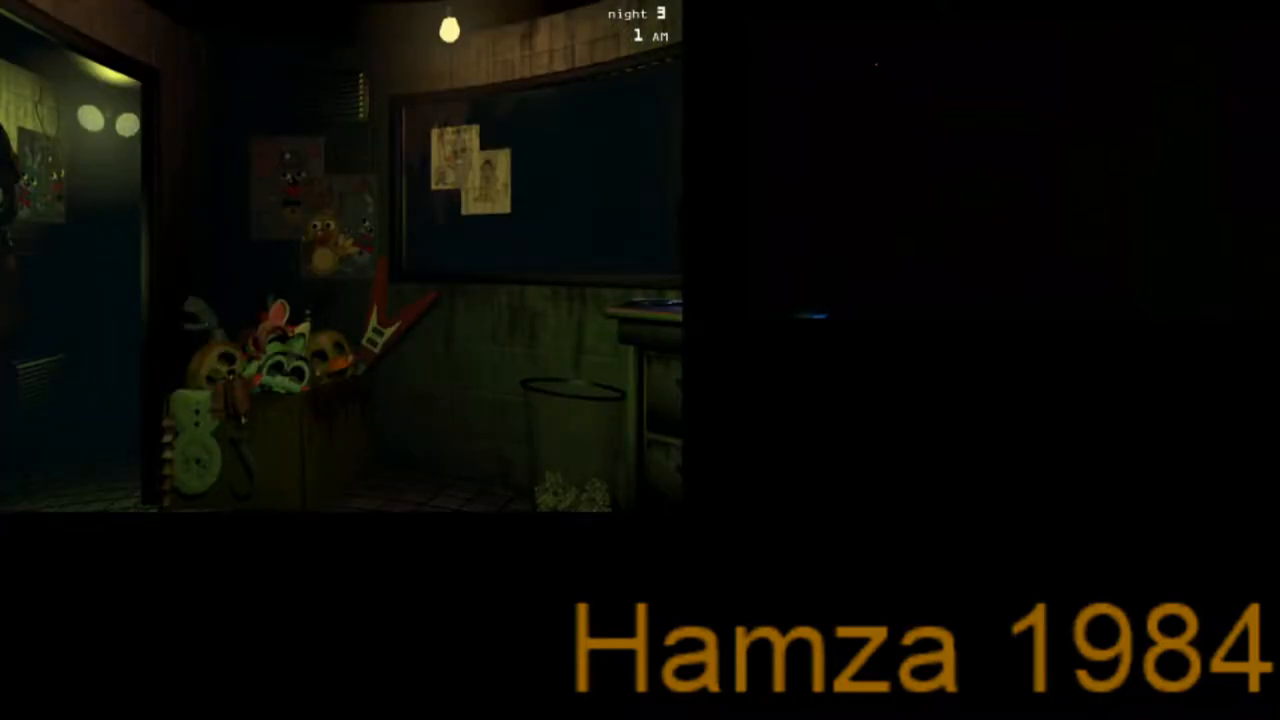